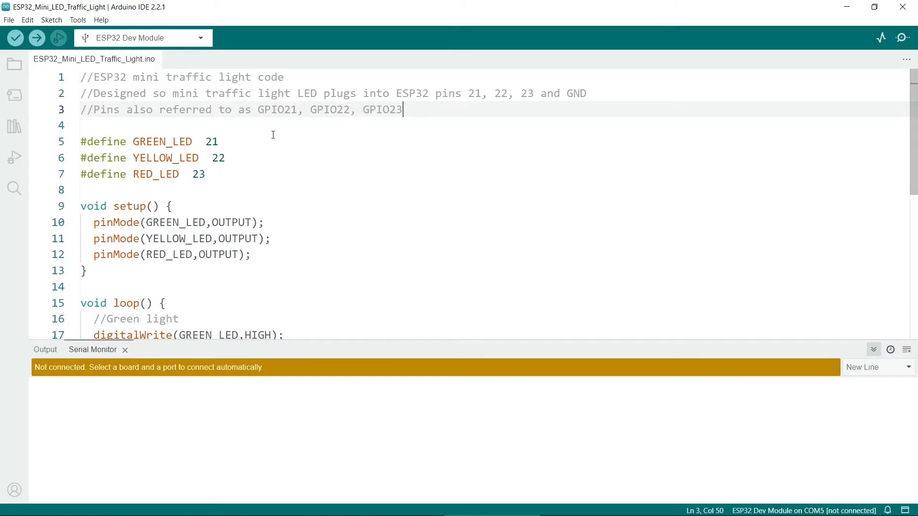
mouse_move(283, 142)
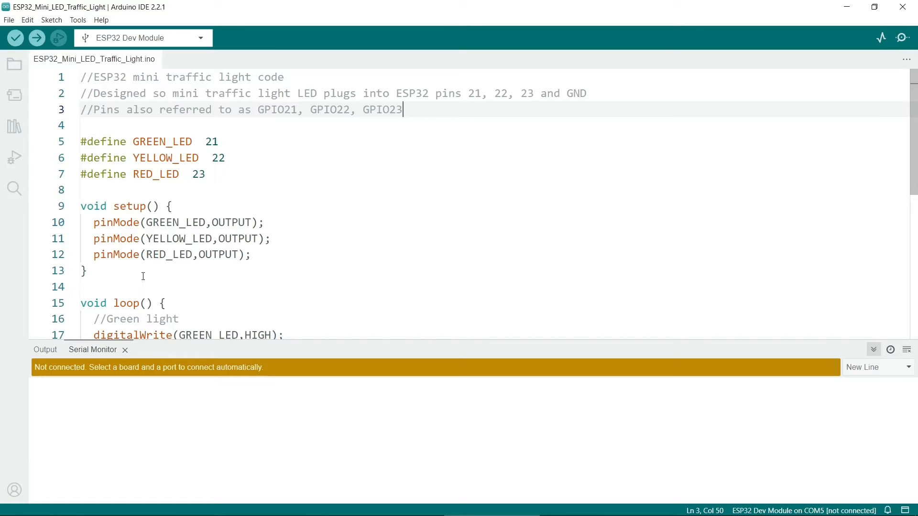
mouse_move(106, 270)
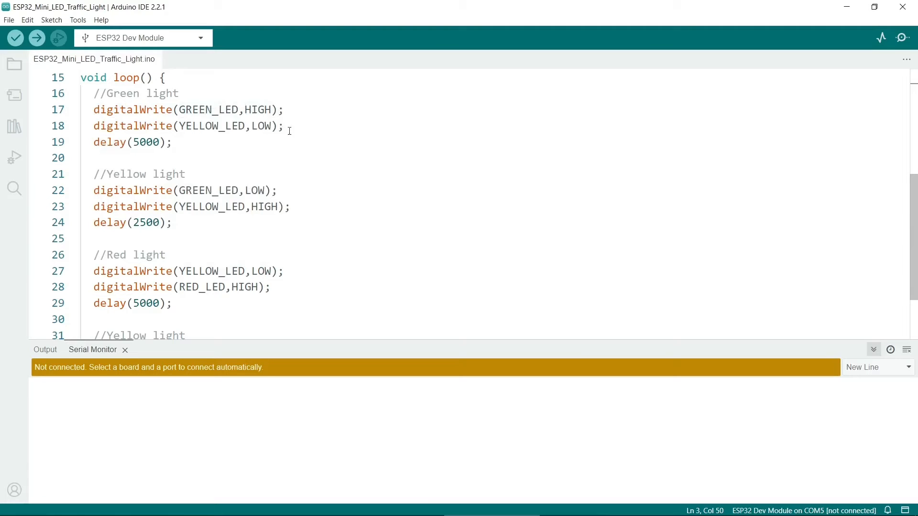
mouse_move(380, 157)
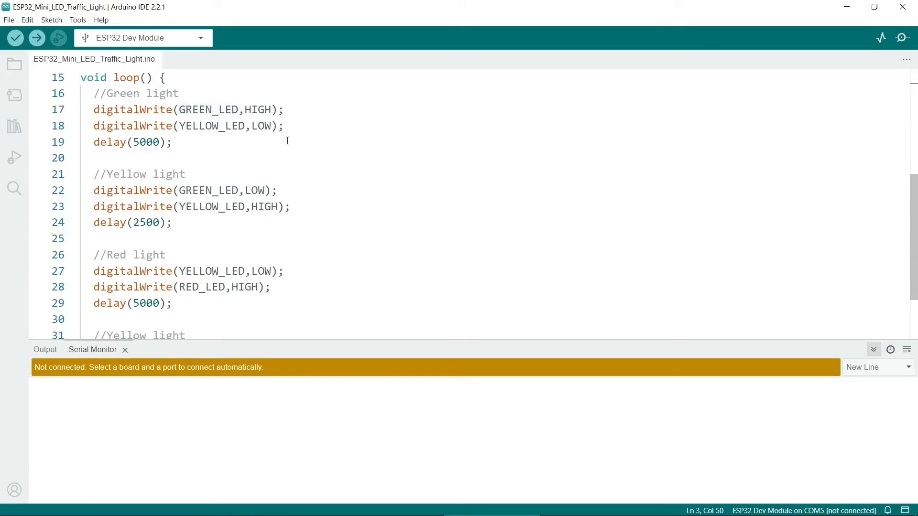
mouse_move(371, 182)
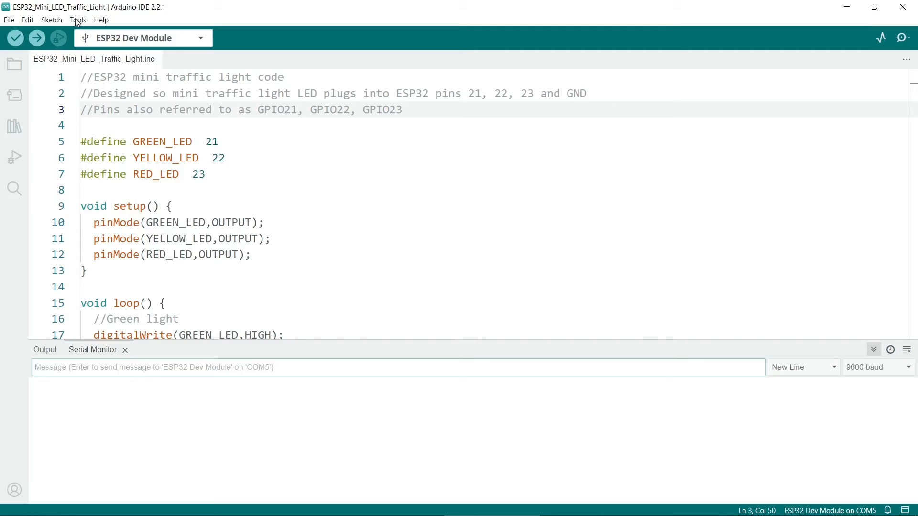
Confirm ESP32 Dev Module on COM5 and show board info: VID 0x10C4, PID 0xEA60, SN 0001.
click(78, 19)
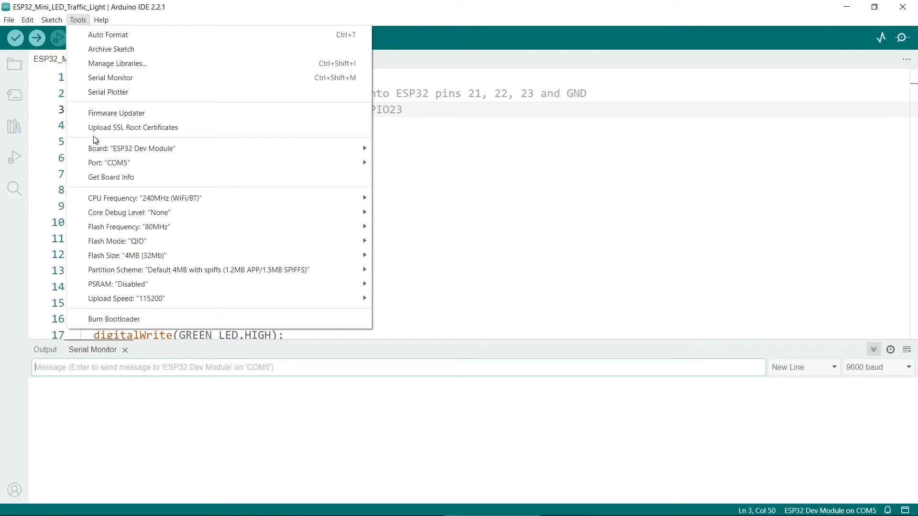
mouse_move(132, 148)
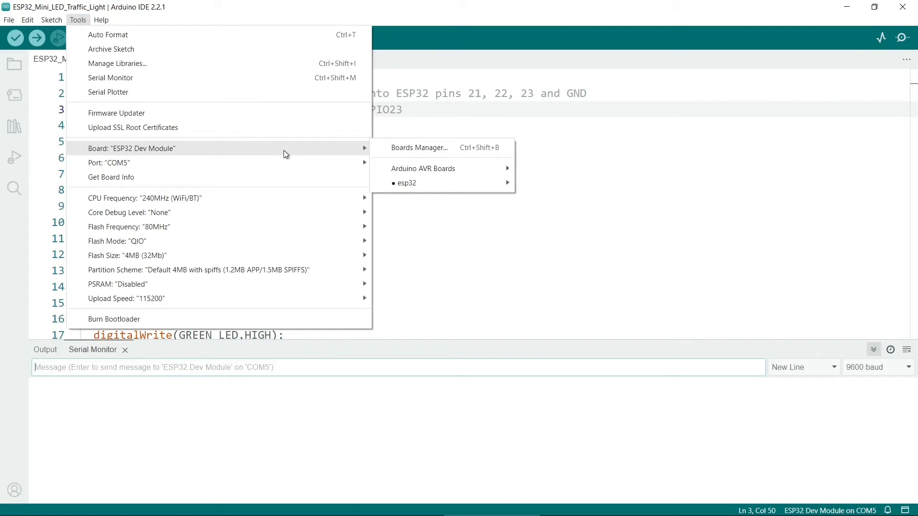
mouse_move(303, 153)
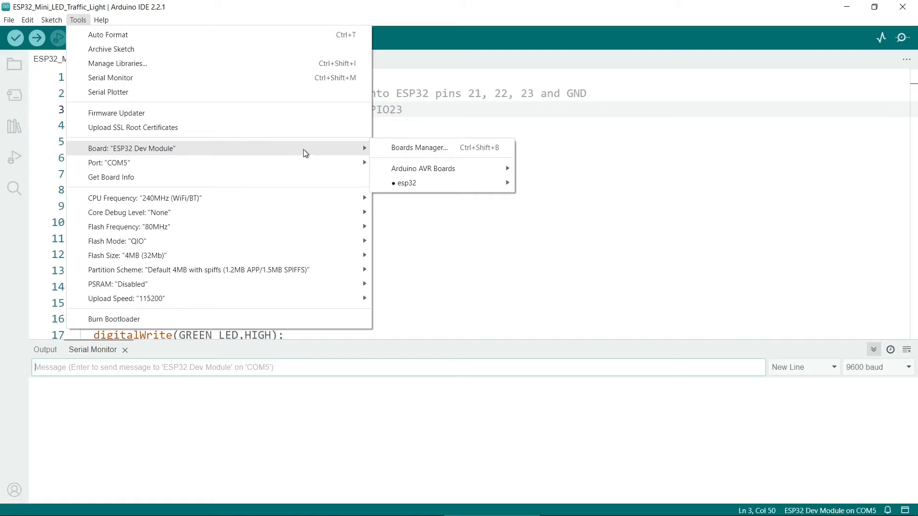
mouse_move(406, 182)
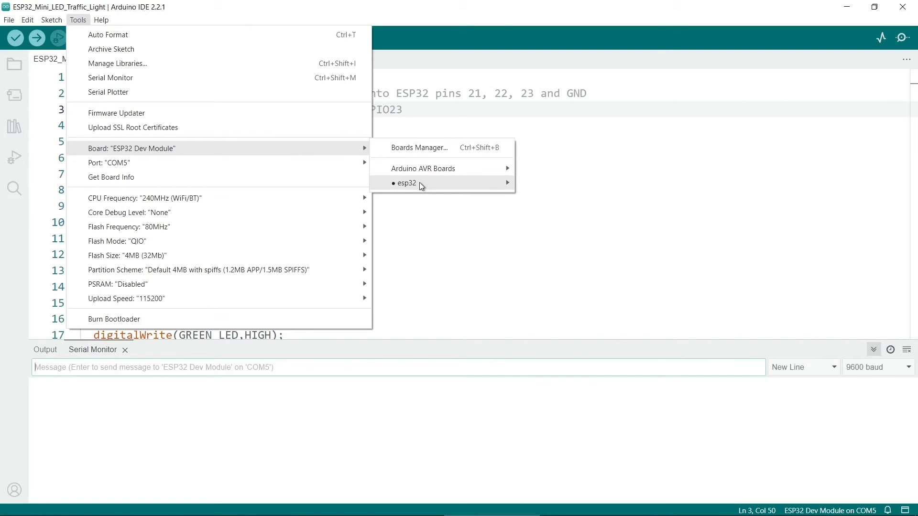
click(406, 183)
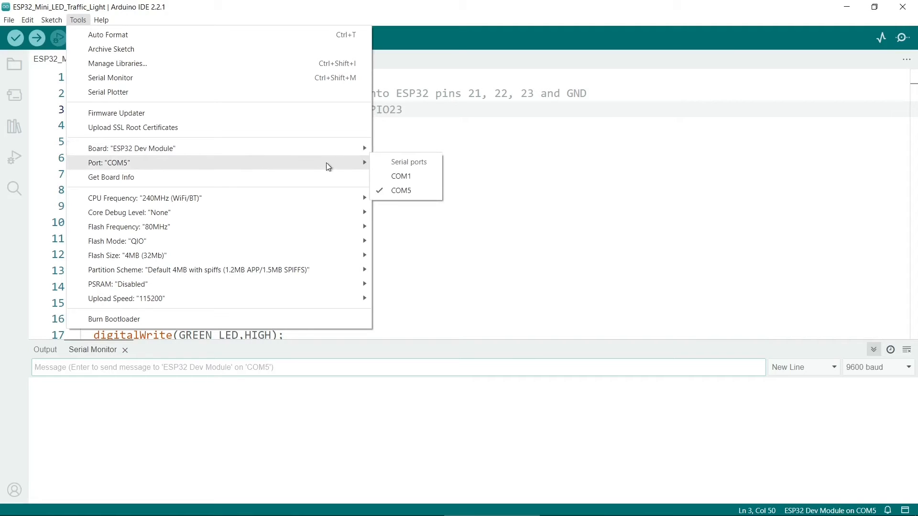
mouse_move(412, 190)
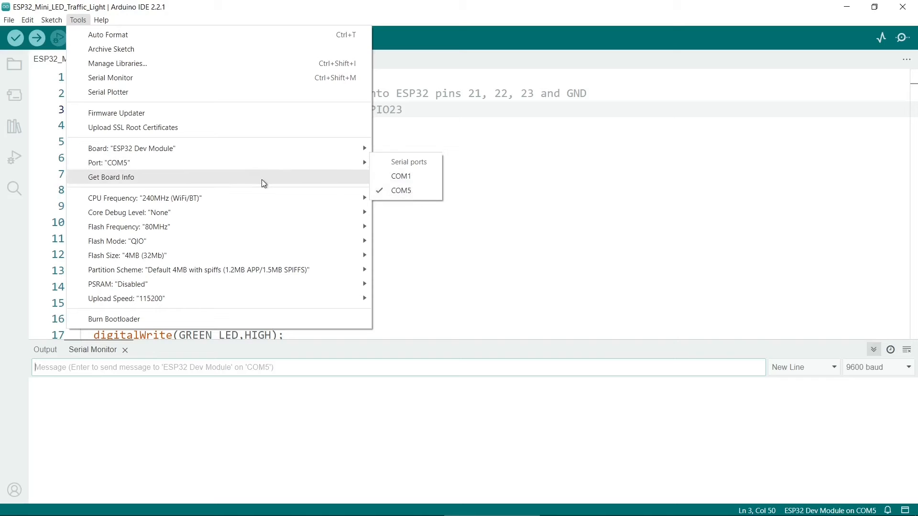
mouse_move(111, 178)
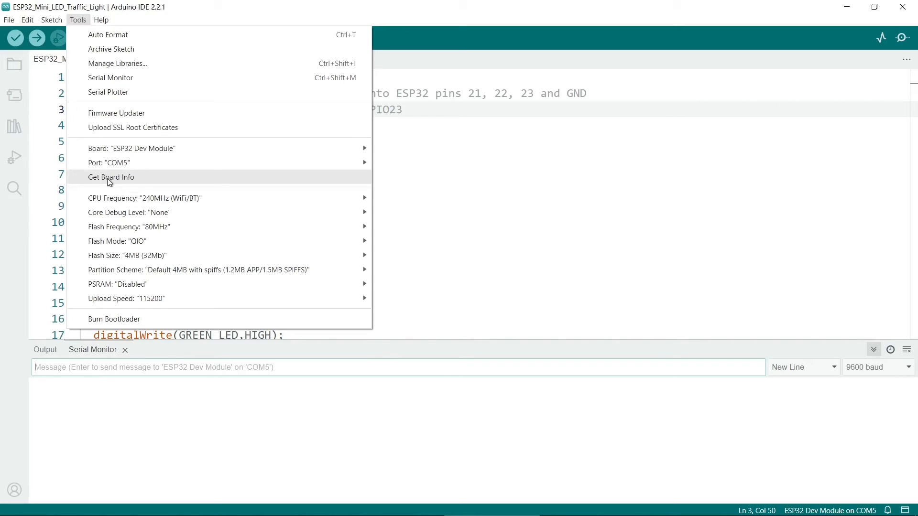
click(111, 177)
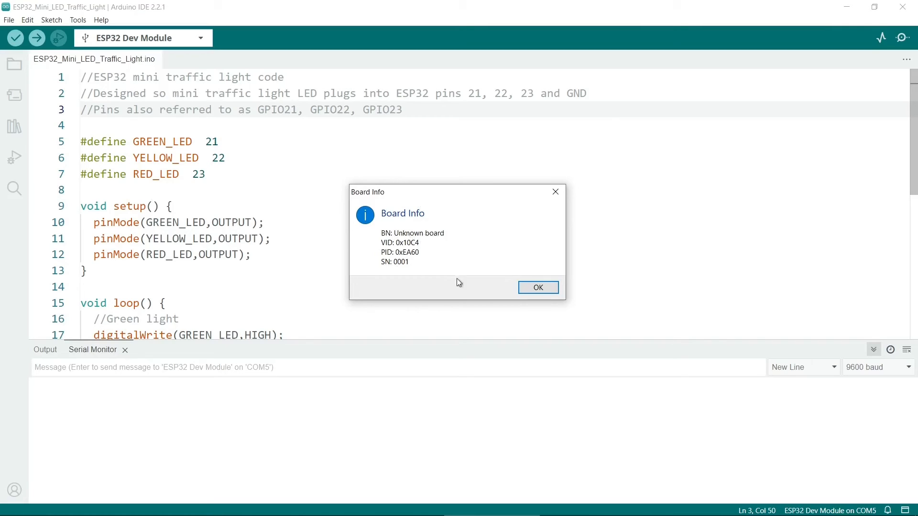
mouse_move(410, 271)
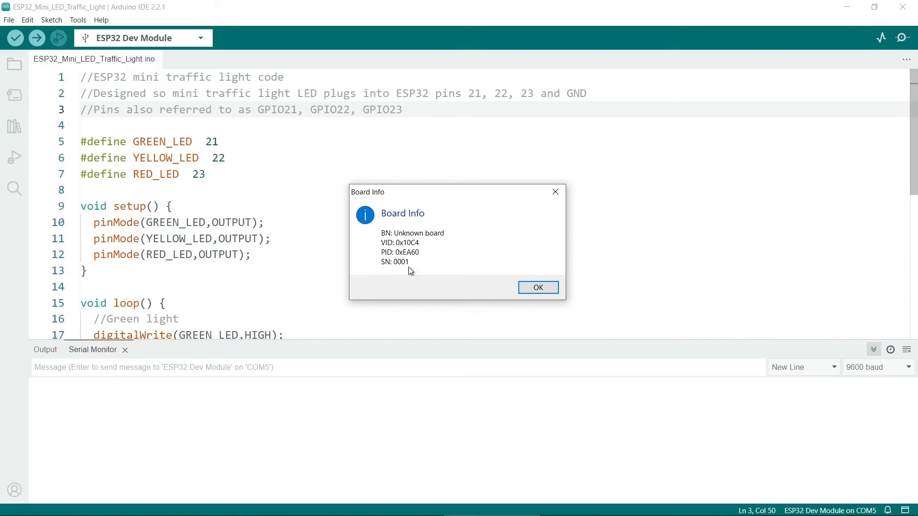
mouse_move(443, 260)
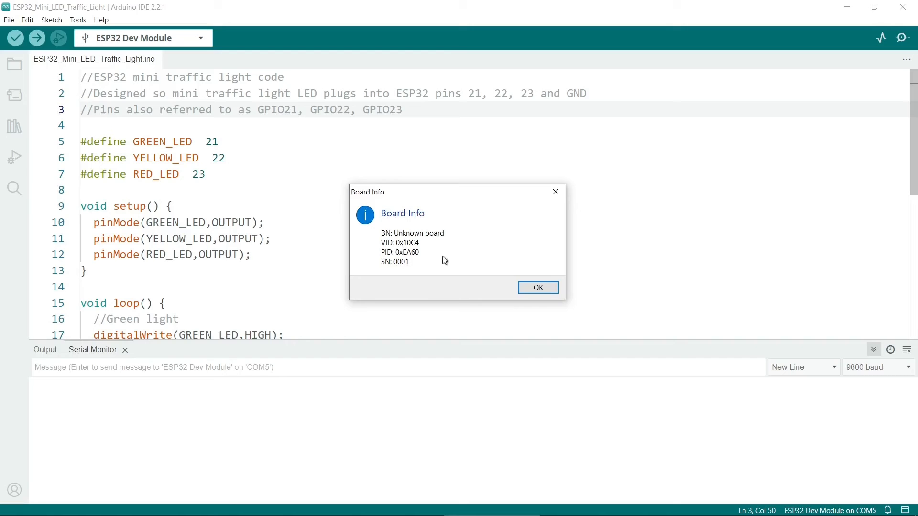
mouse_move(460, 220)
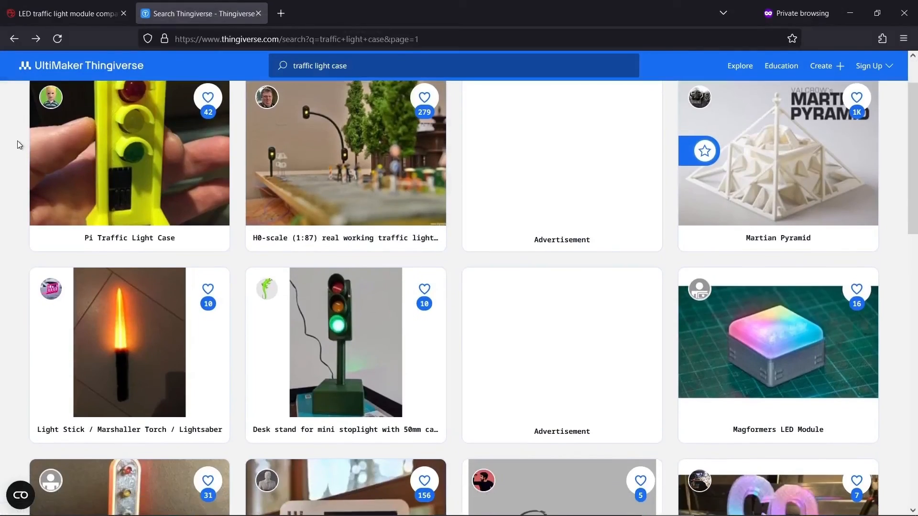
Scroll the results to reveal Traffic Light Case for 10mm LED's and Traffic Lights (3 Leds).
scroll(down, 3)
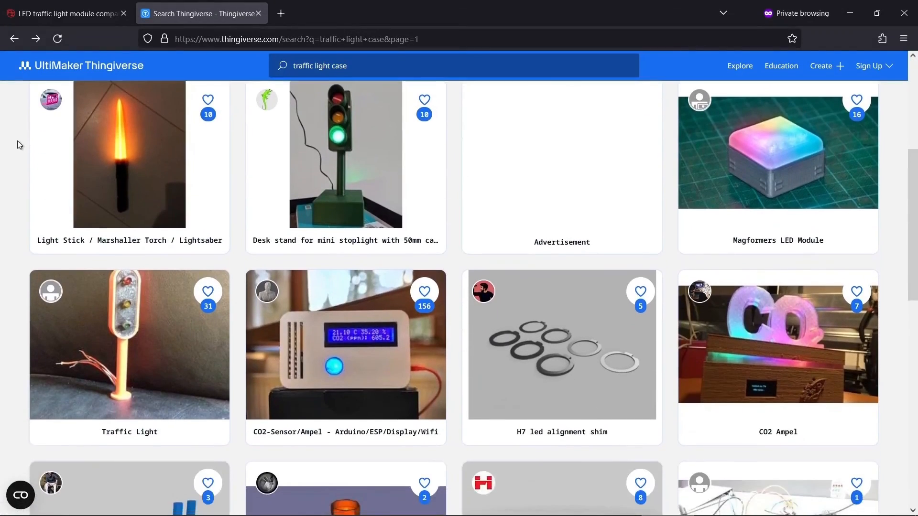
scroll(down, 3)
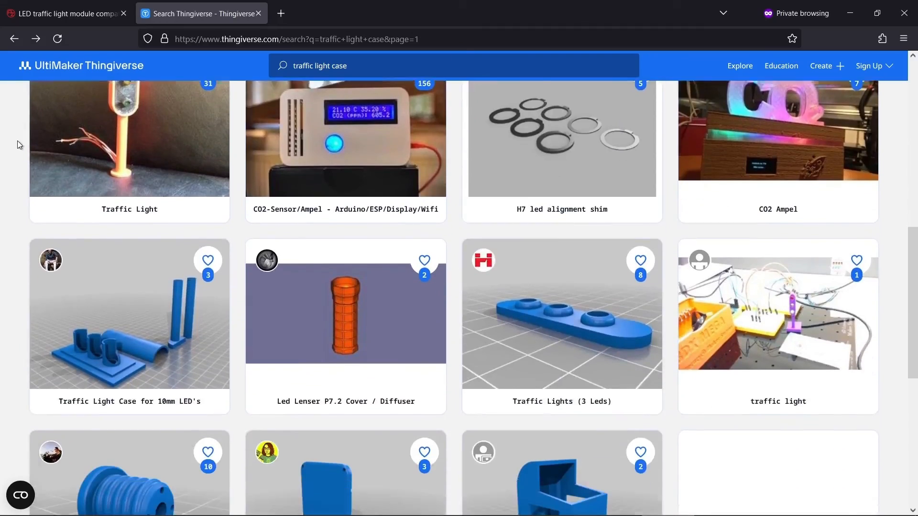